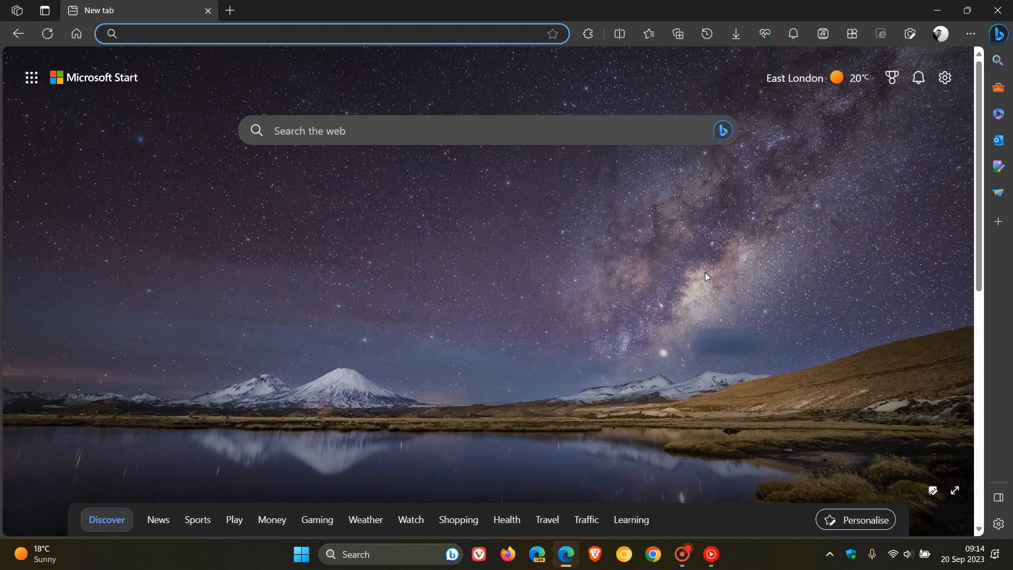
Show the Help and feedback options from the Settings and more menu on the new tab
click(259, 33)
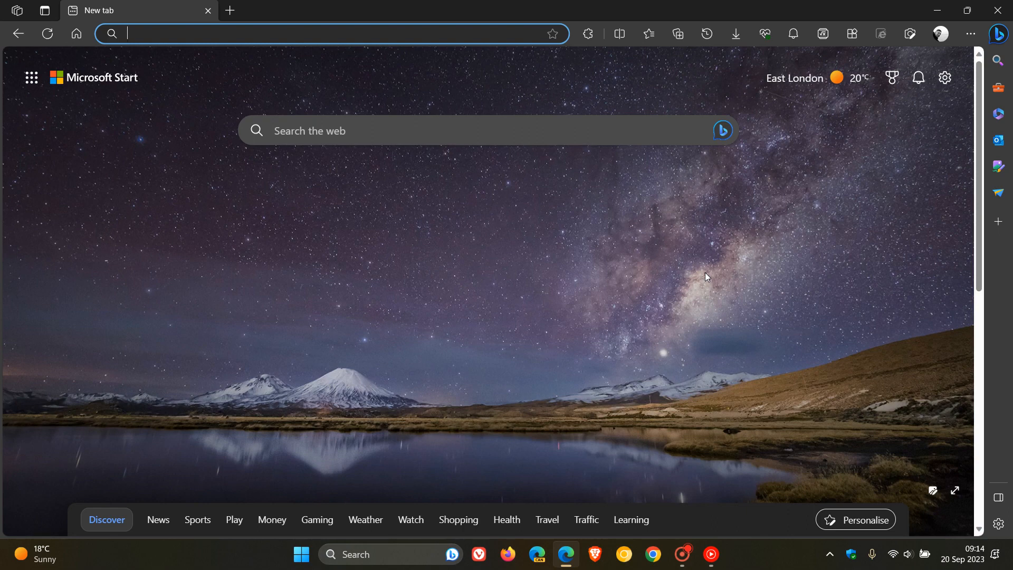
mouse_move(644, 325)
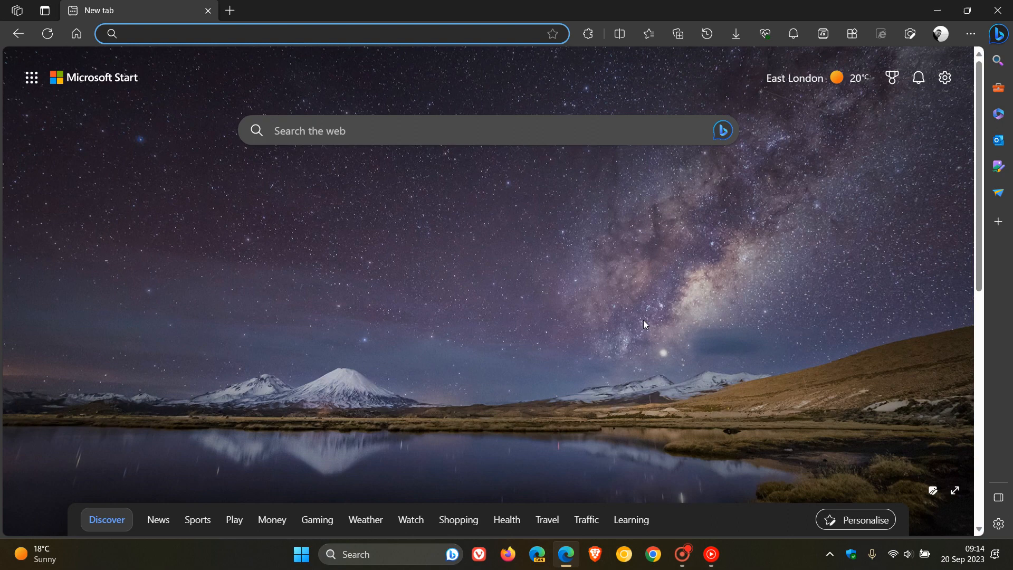
mouse_move(863, 355)
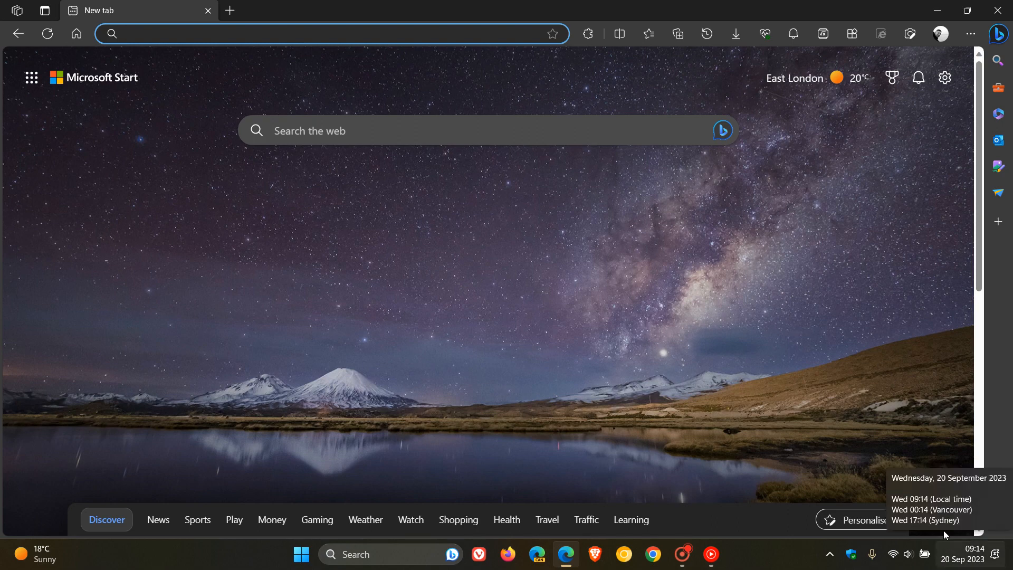
mouse_move(792, 356)
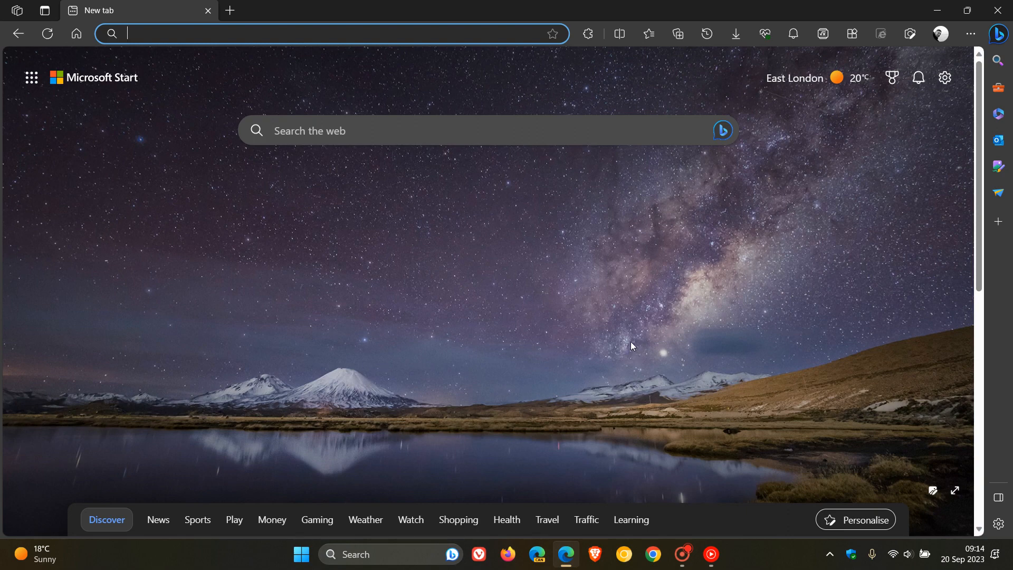
click(969, 34)
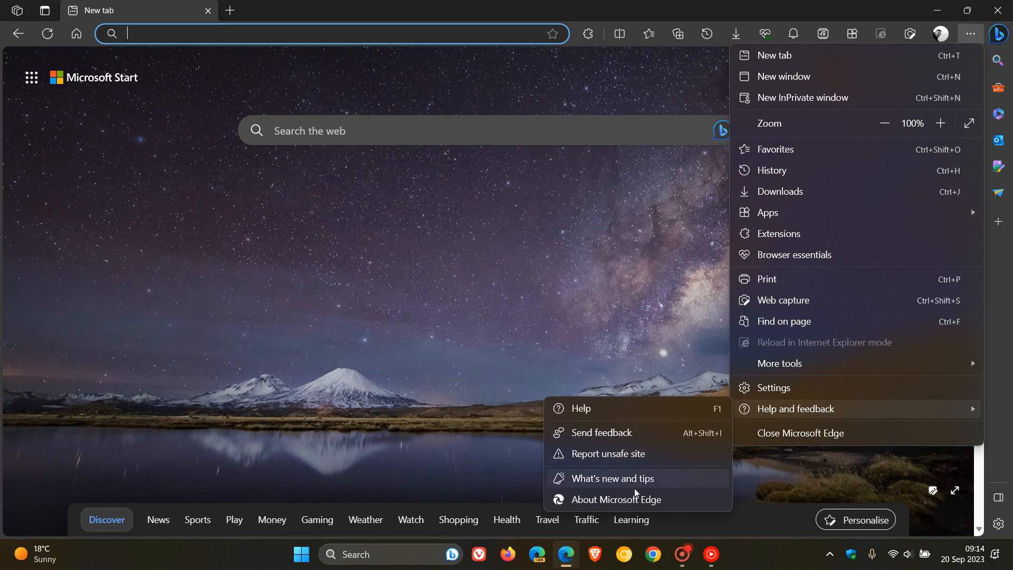
View About Microsoft Edge showing version 117.0.2045.36 is up to date
click(615, 499)
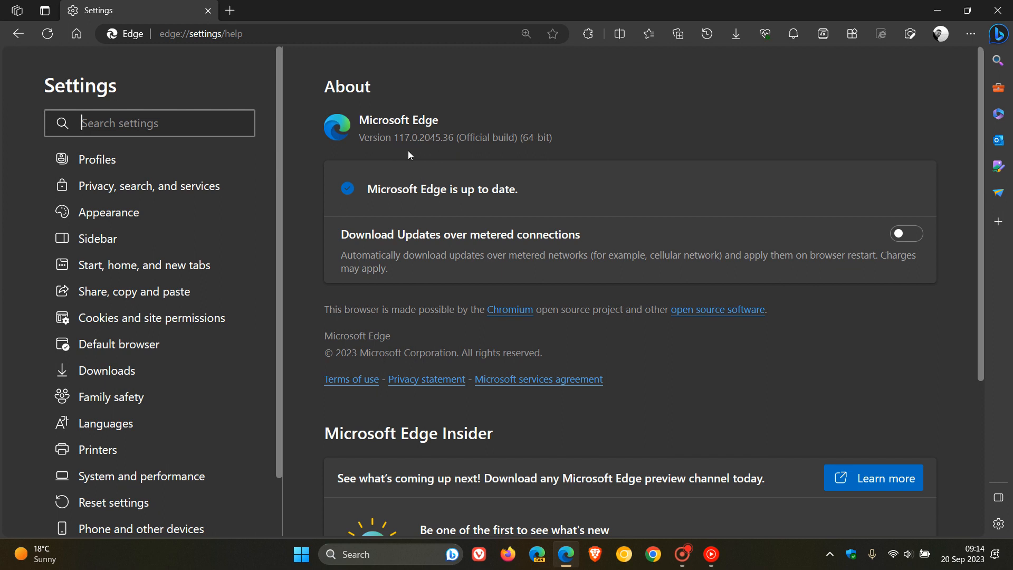
mouse_move(434, 156)
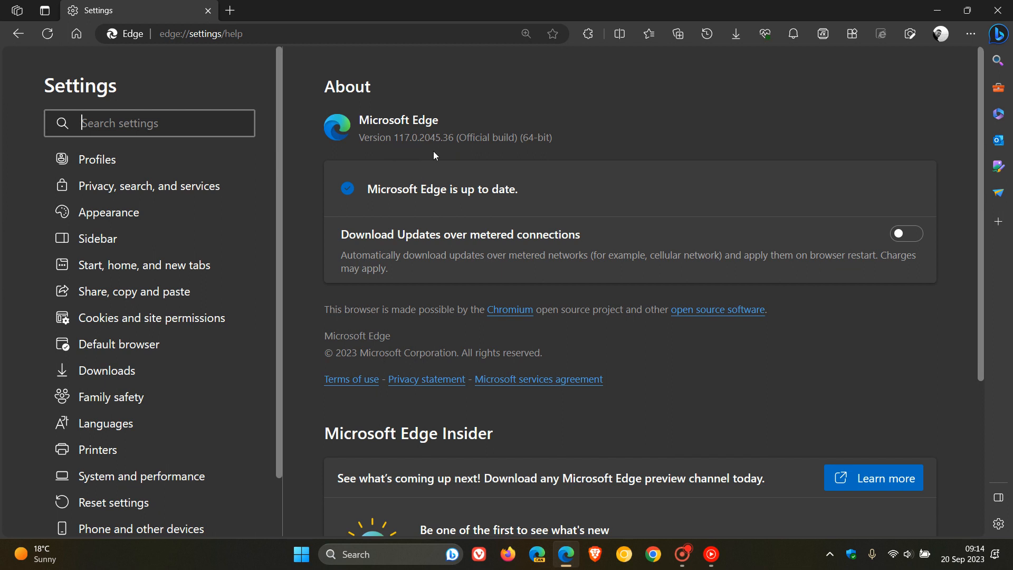
mouse_move(443, 140)
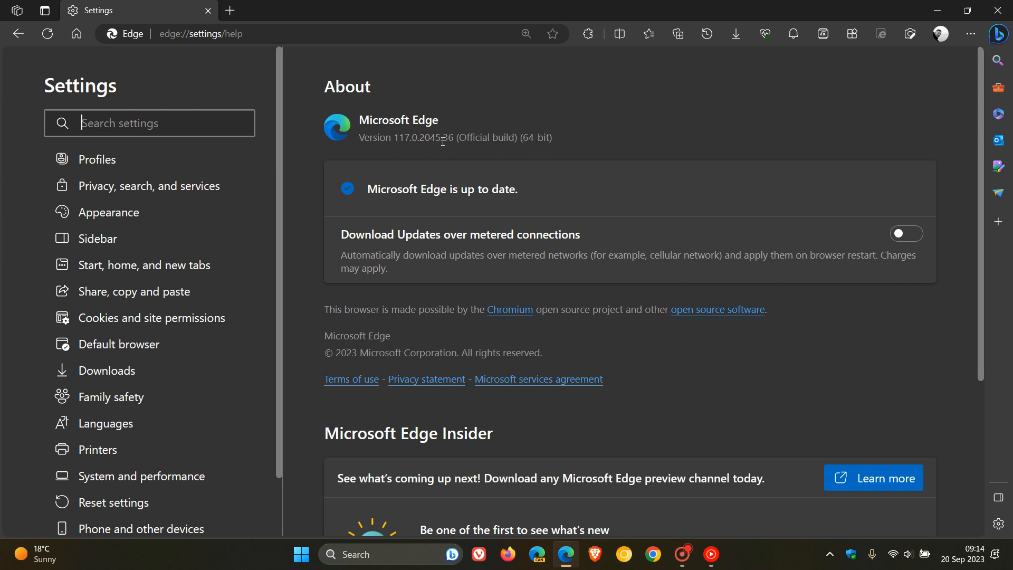
double_click(447, 137)
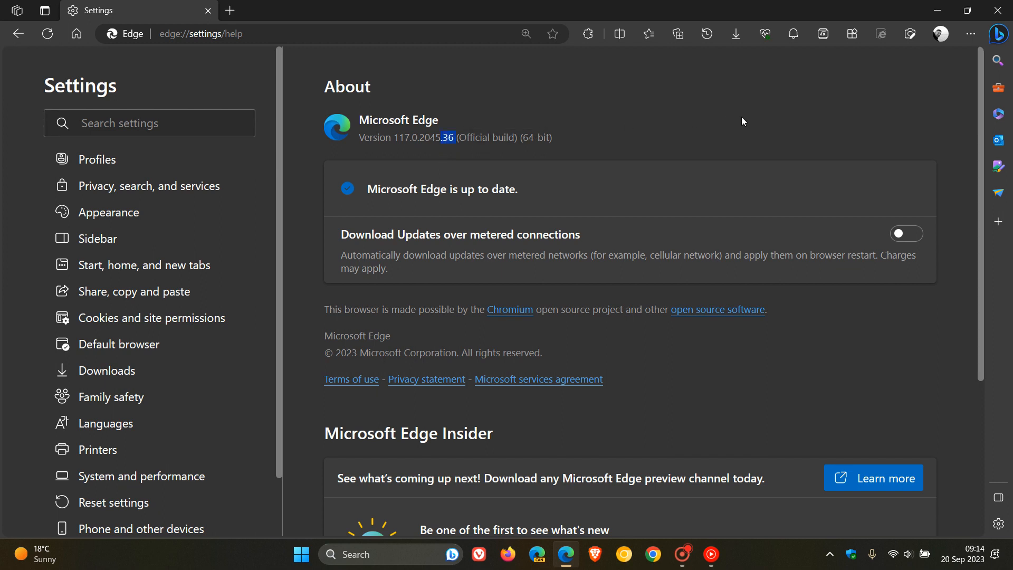
mouse_move(759, 114)
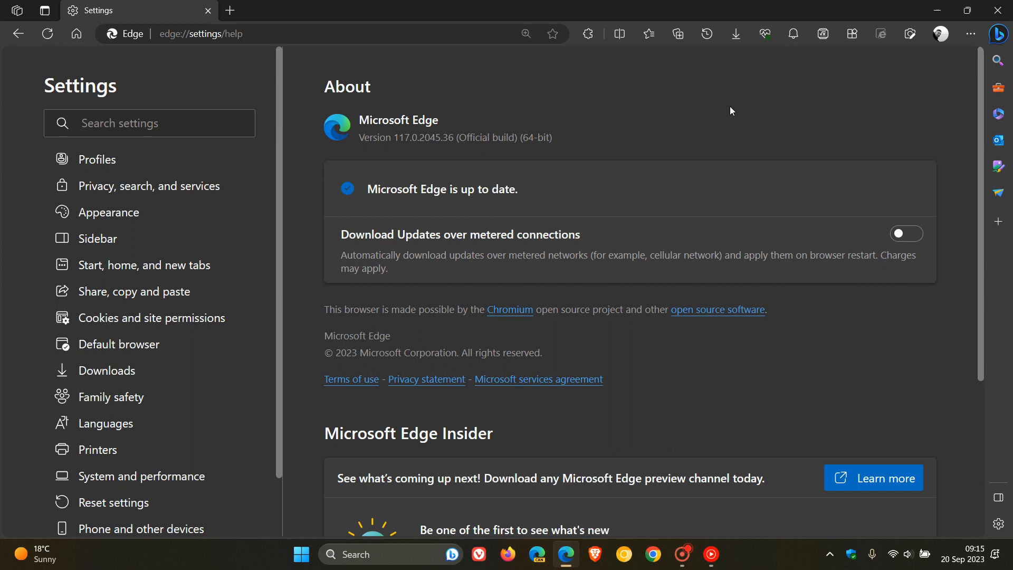
mouse_move(690, 121)
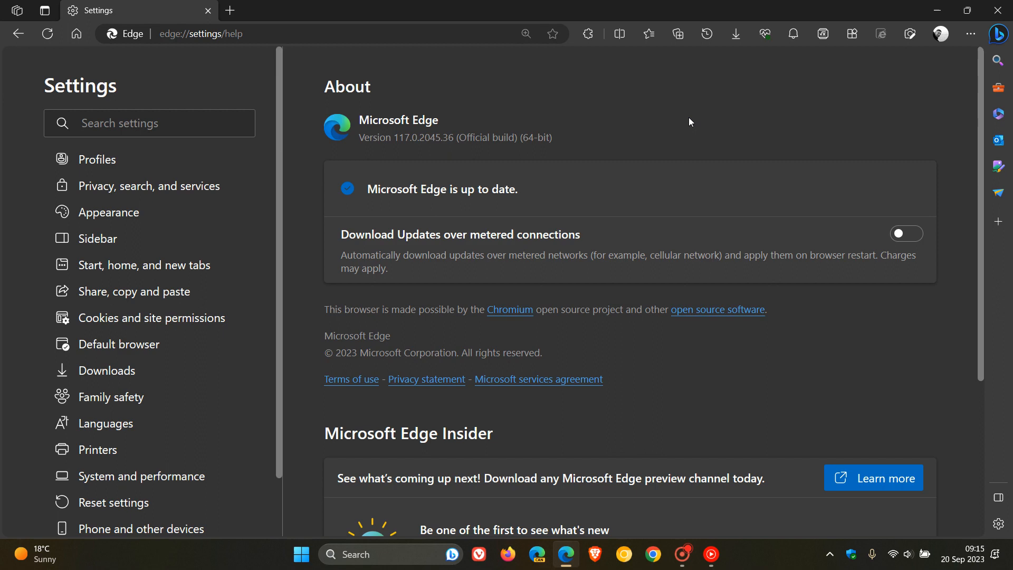
mouse_move(83, 85)
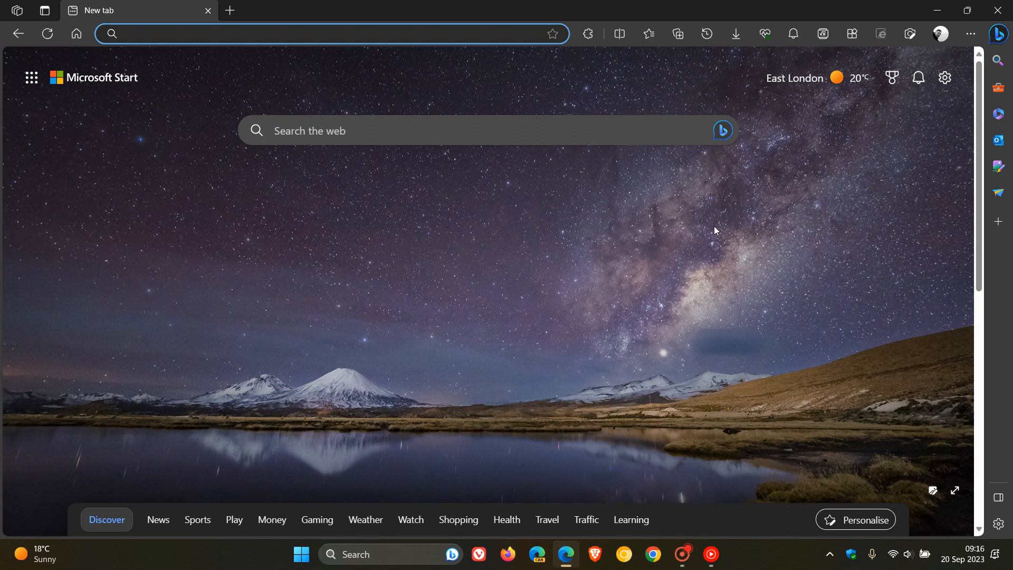
Go to Edge Settings at edge://settings/profiles from the ... menu
click(259, 33)
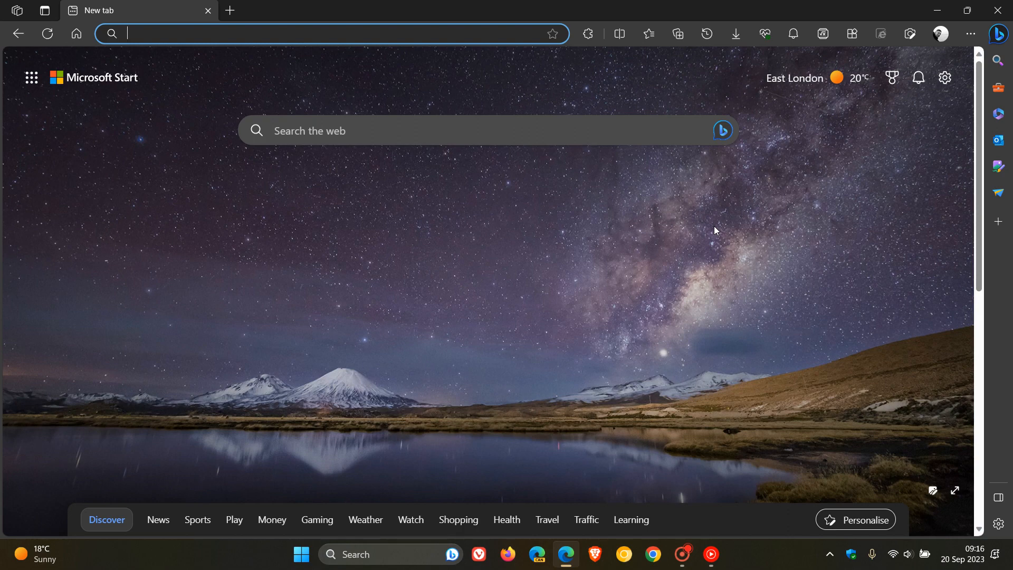
mouse_move(703, 228)
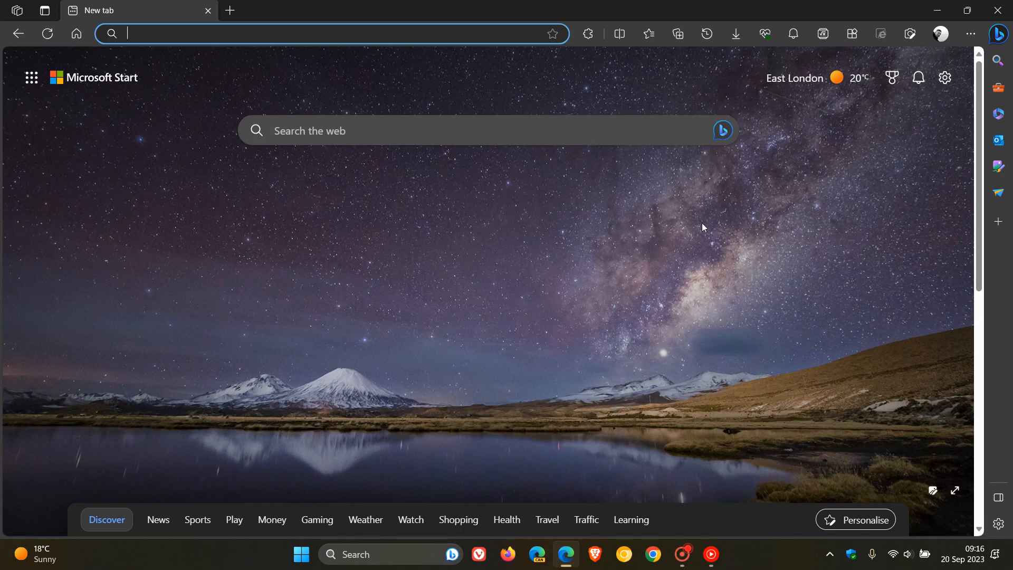
mouse_move(677, 275)
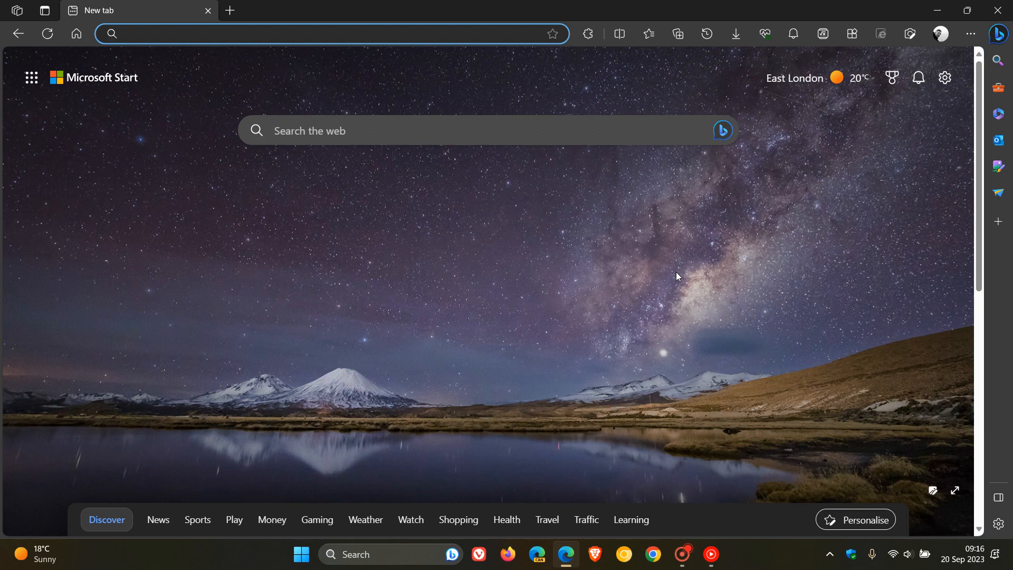
mouse_move(234, 6)
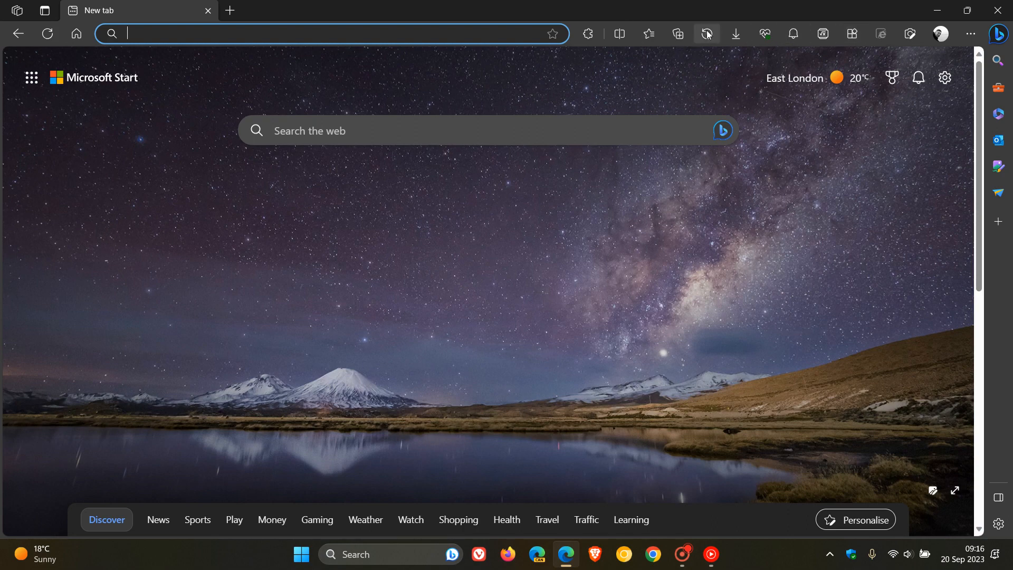
mouse_move(822, 34)
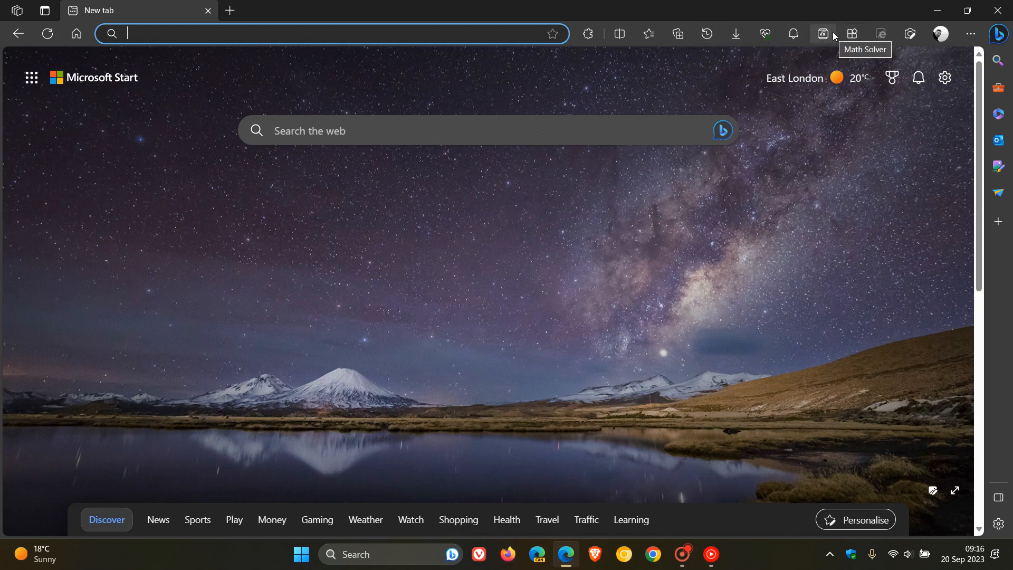
mouse_move(992, 201)
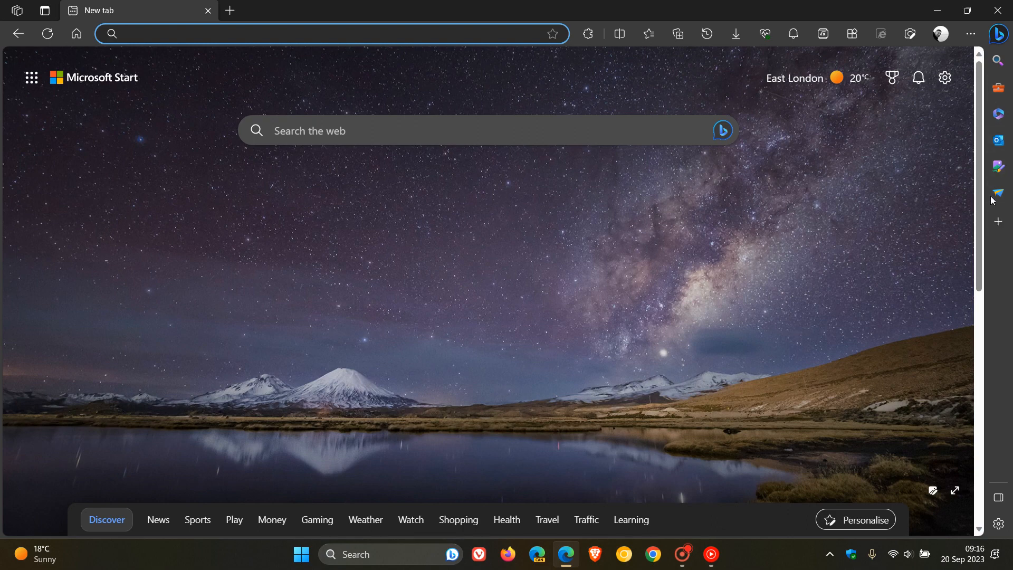
mouse_move(808, 247)
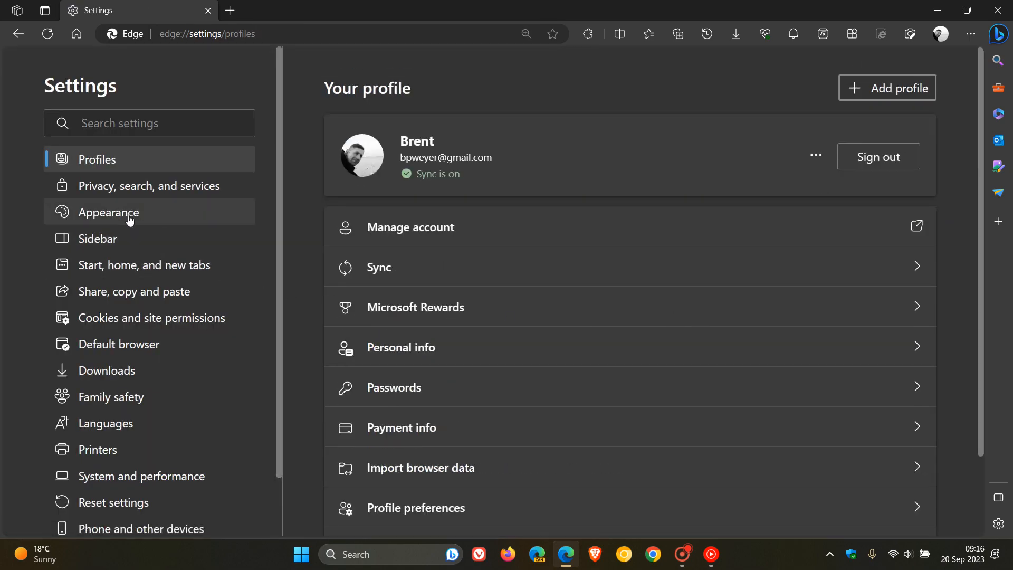
In Appearance settings, scroll past Theme to the Zoom and Customize toolbar sections looking for touch mode
click(109, 212)
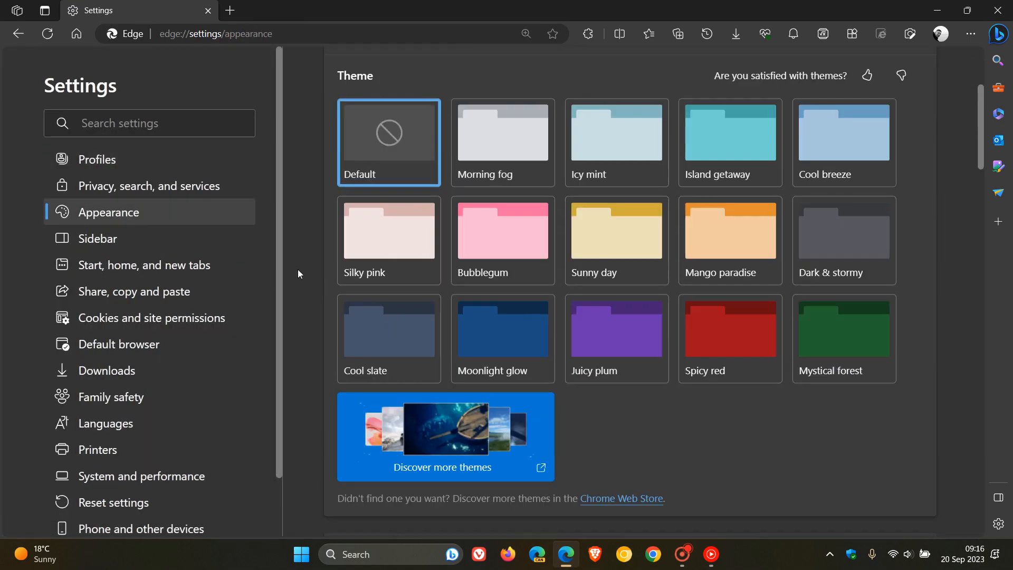
scroll(down, 3)
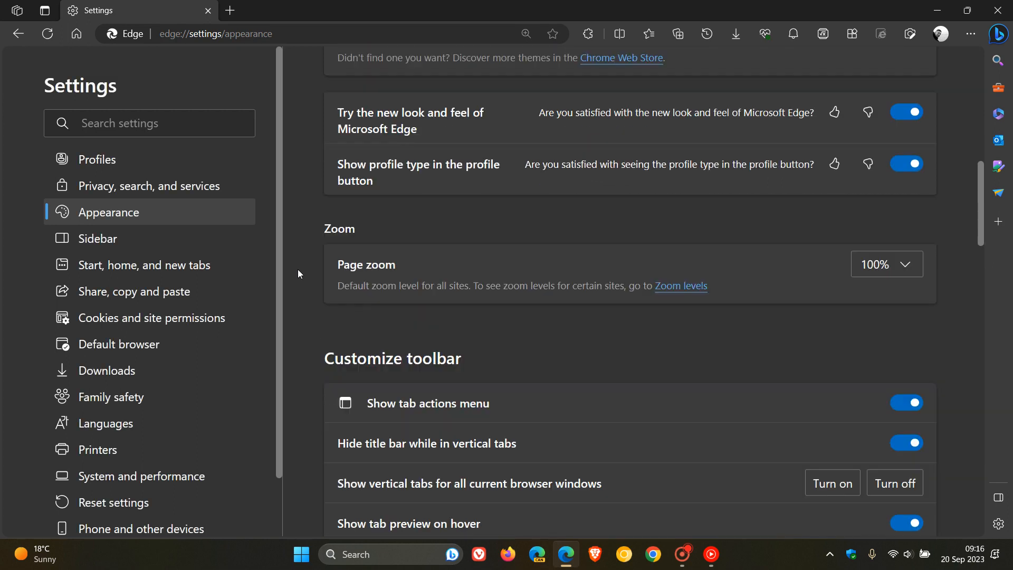
mouse_move(569, 341)
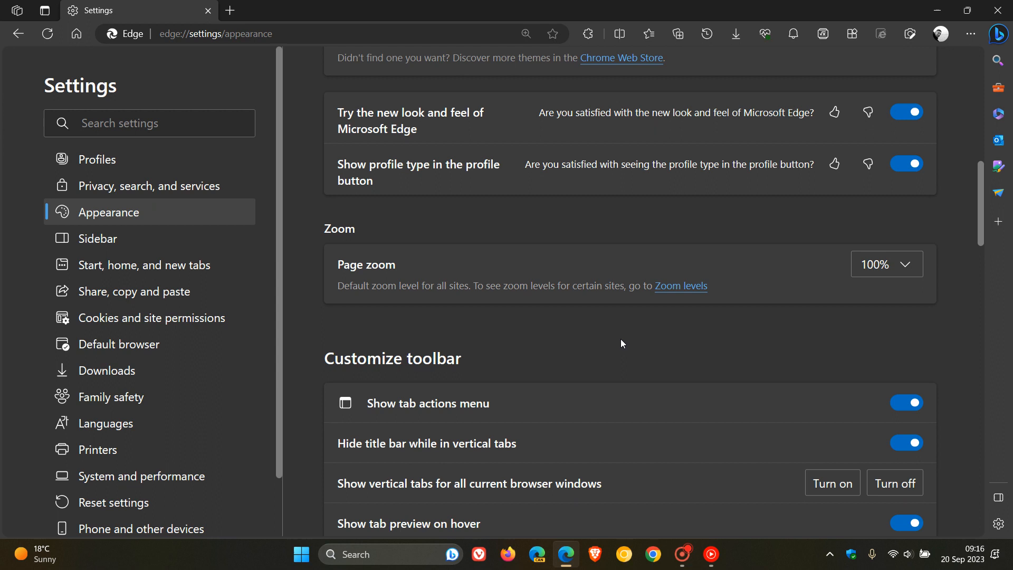
click(619, 341)
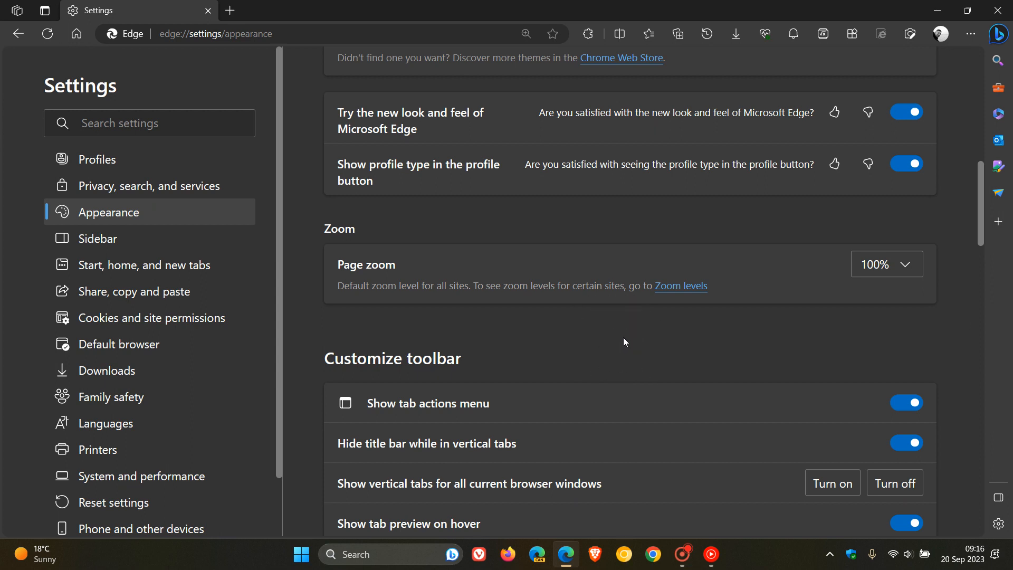
mouse_move(672, 331)
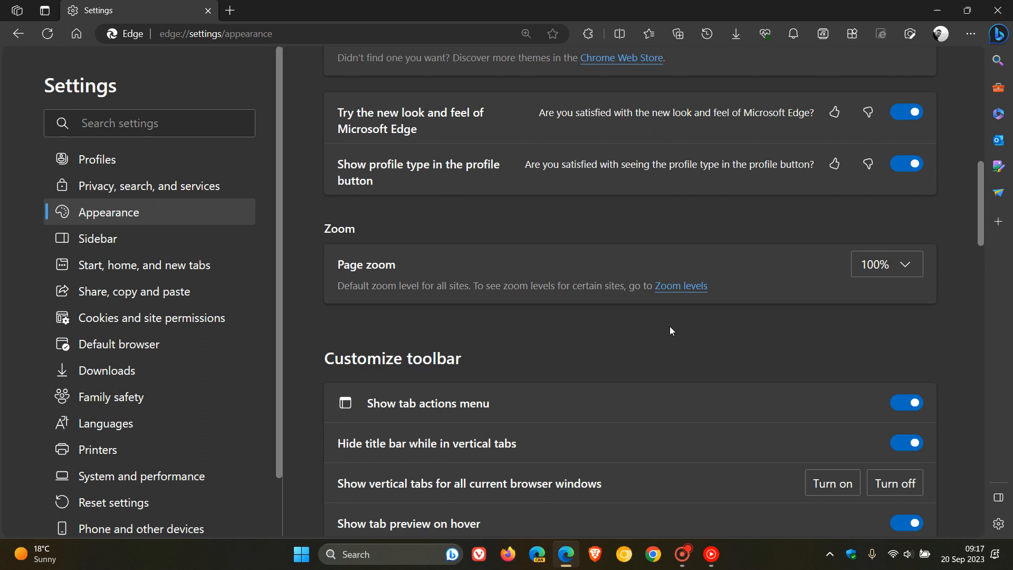
mouse_move(655, 335)
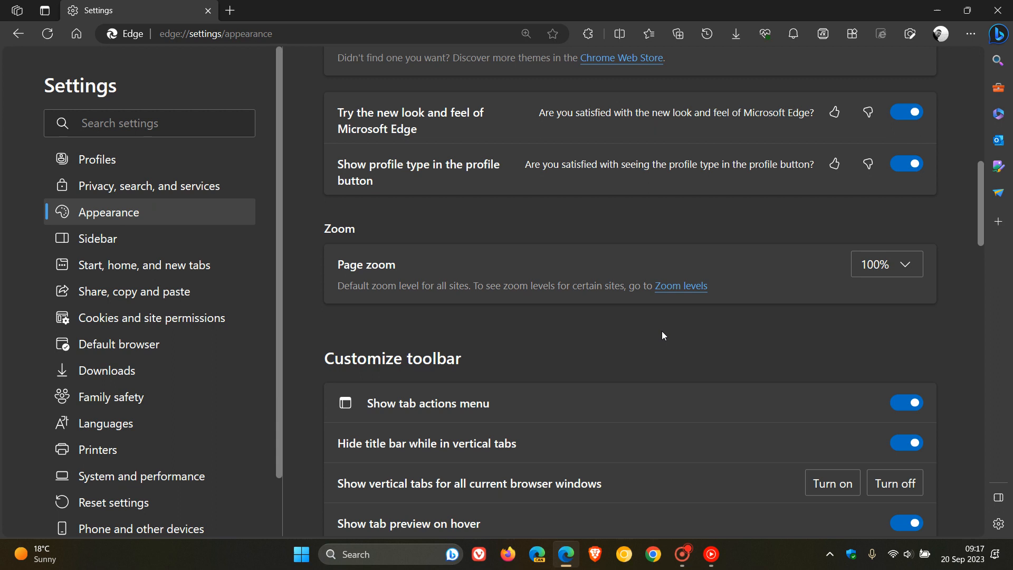
mouse_move(648, 342)
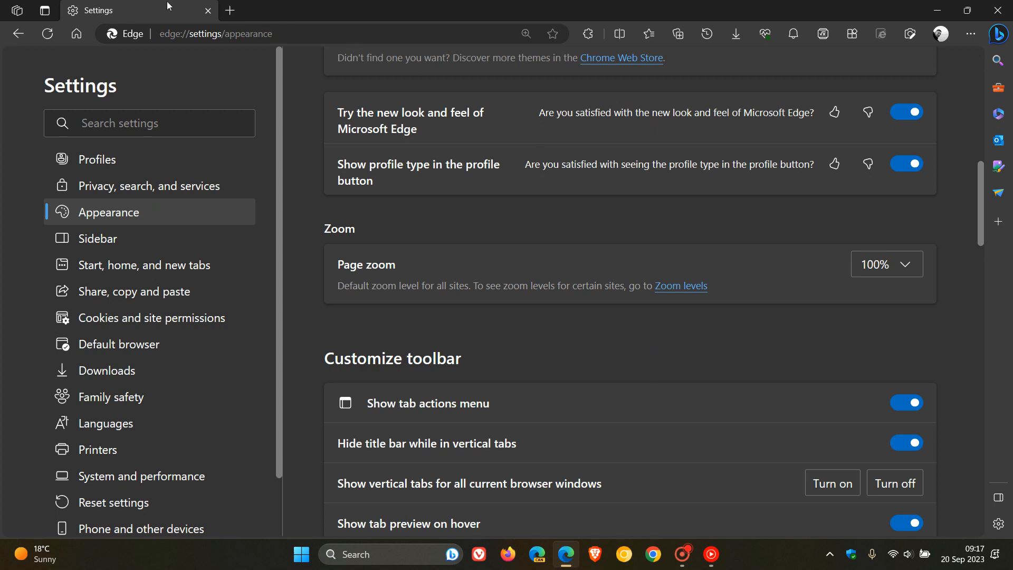
mouse_move(706, 343)
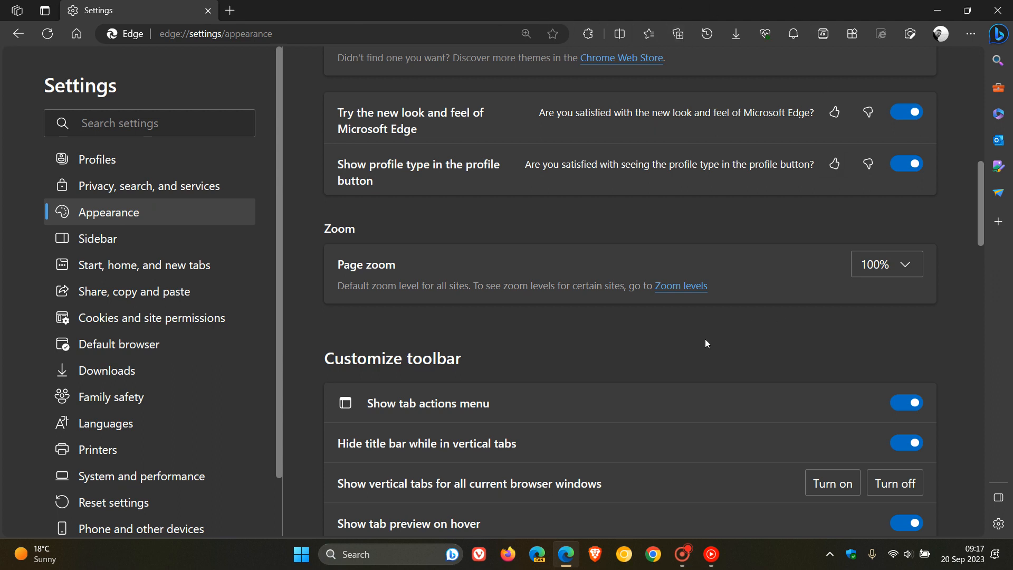
mouse_move(666, 352)
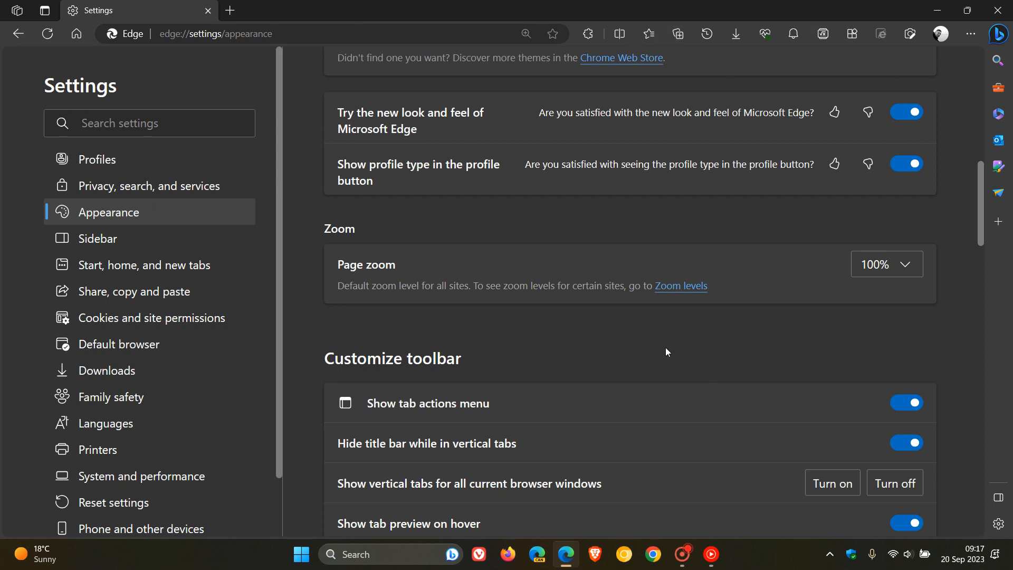
mouse_move(677, 341)
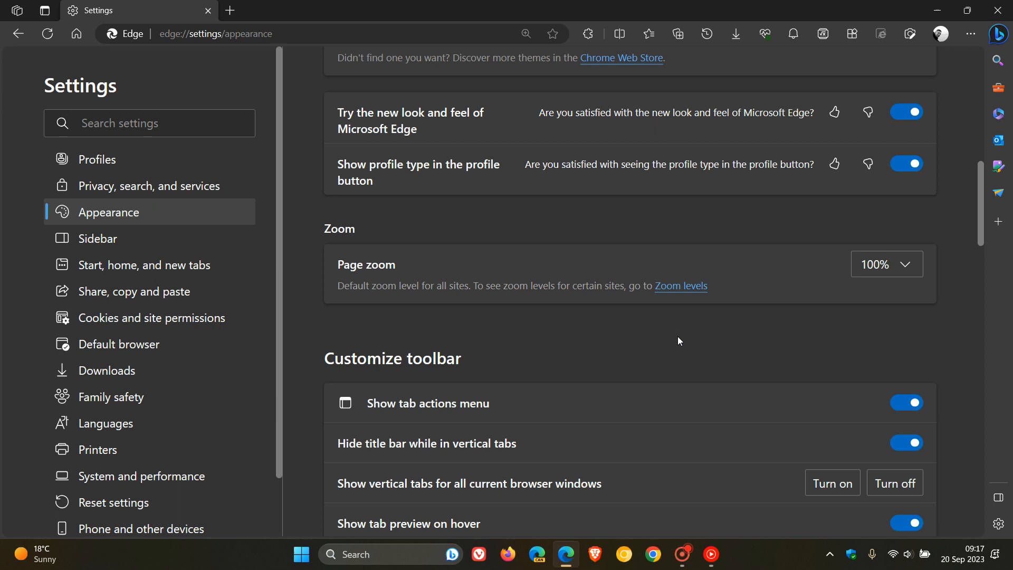
mouse_move(679, 341)
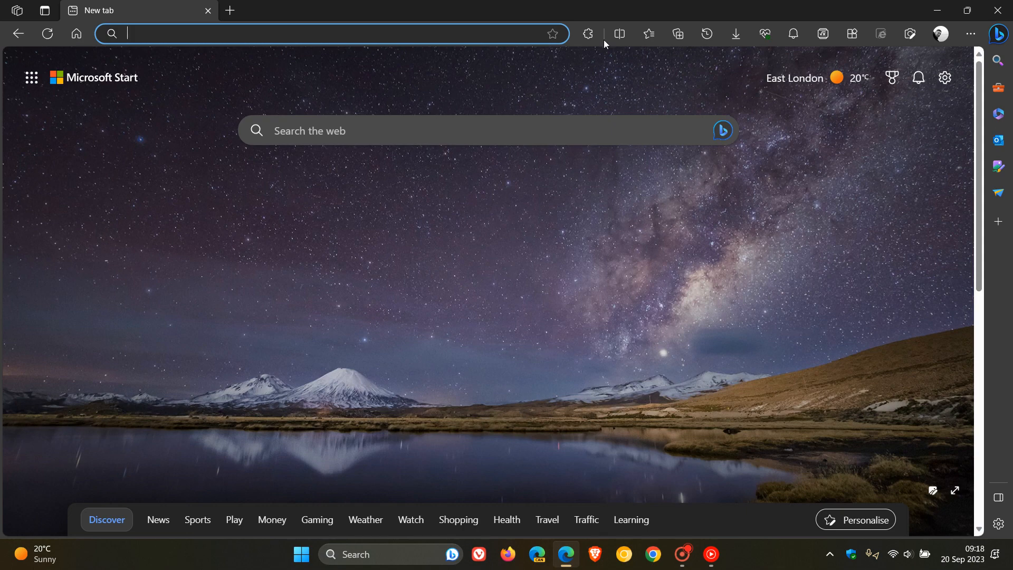
mouse_move(817, 319)
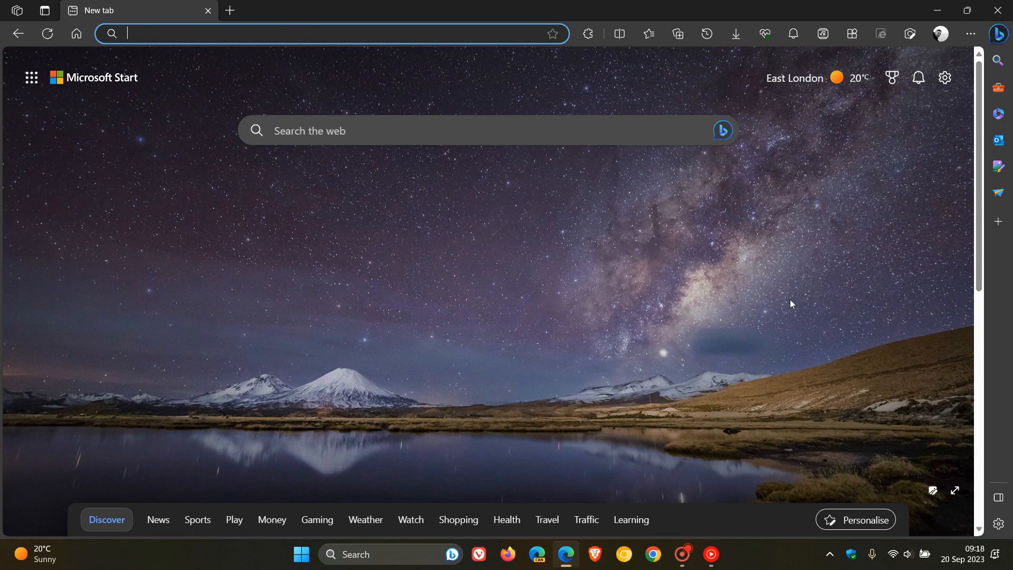
mouse_move(570, 196)
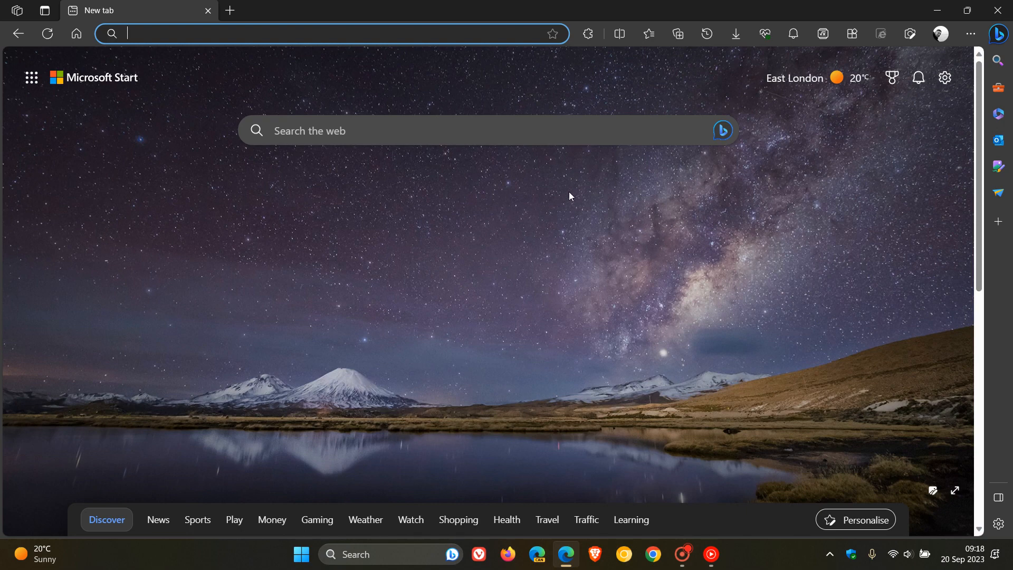
mouse_move(497, 224)
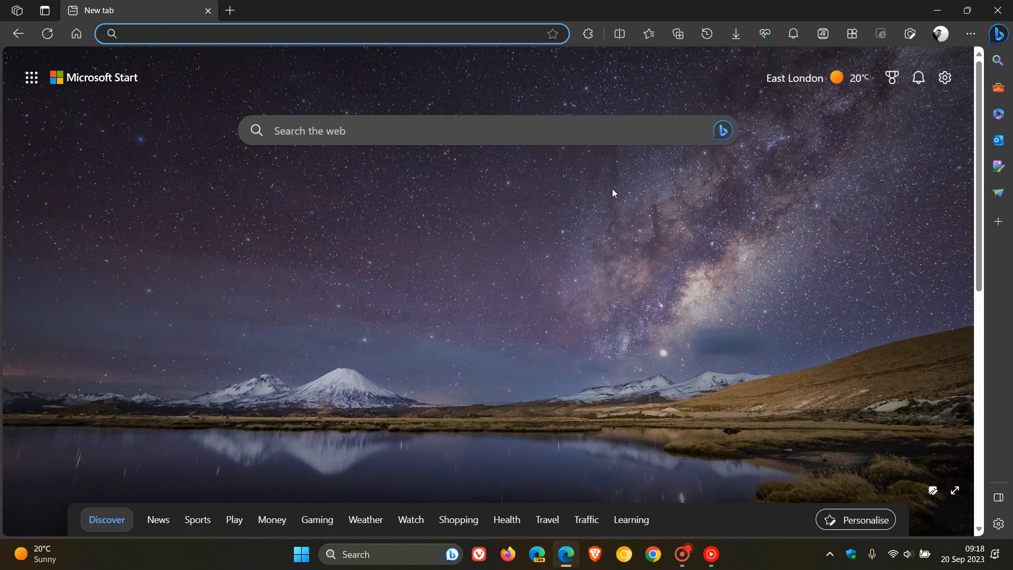
mouse_move(543, 195)
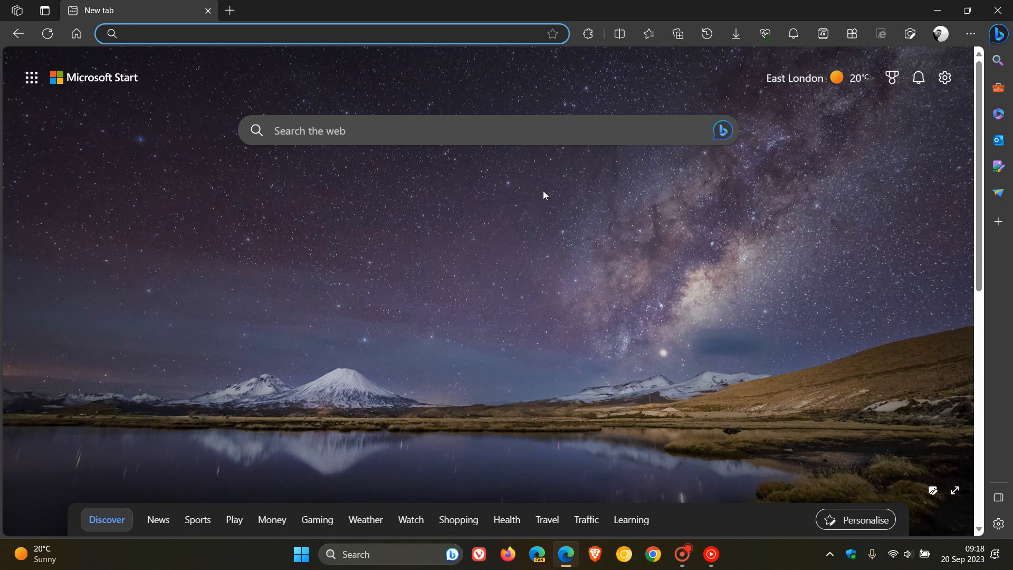